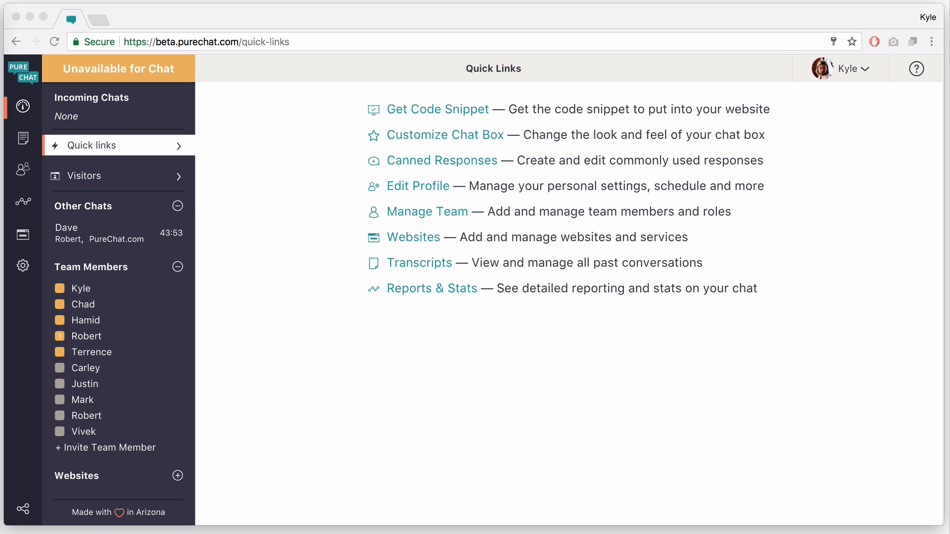
mouse_move(253, 156)
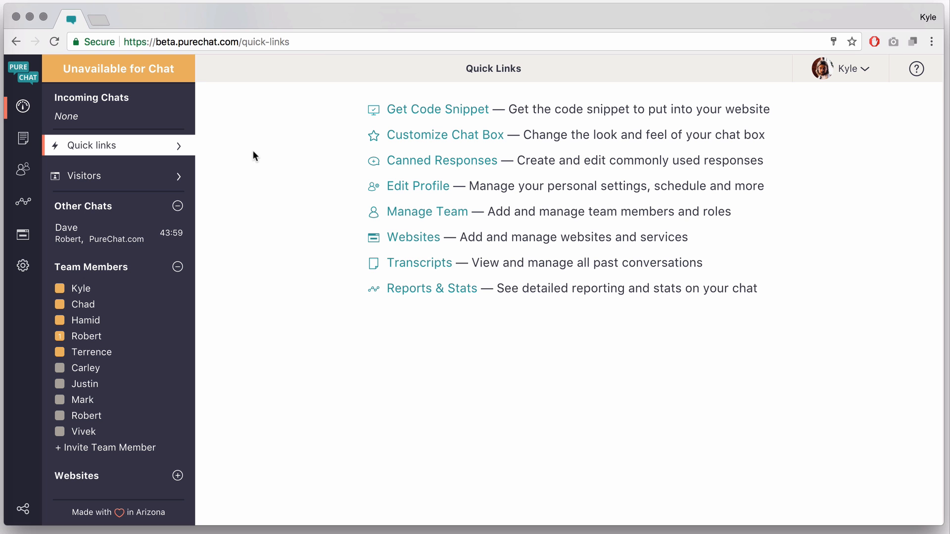
mouse_move(242, 101)
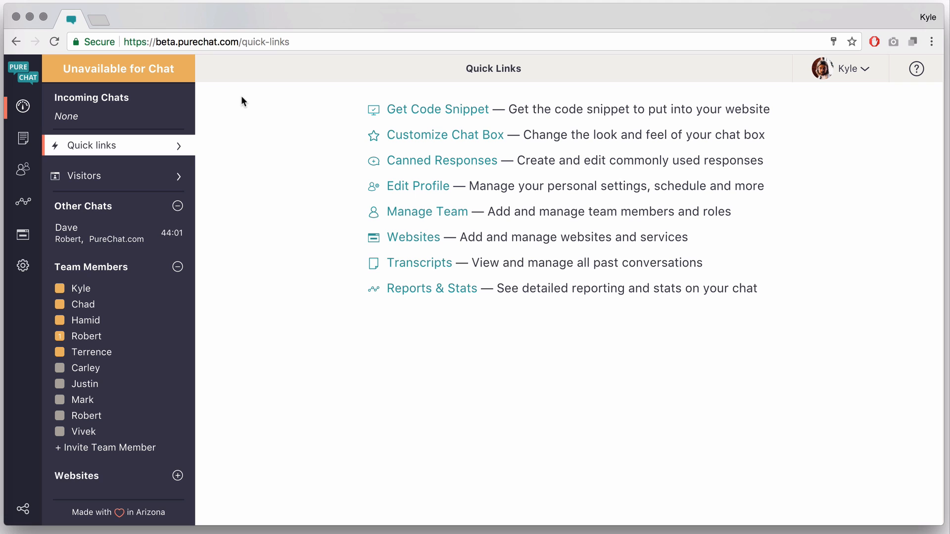
Toggle availability for chat on and off, then check and dismiss the profile menu.
click(118, 68)
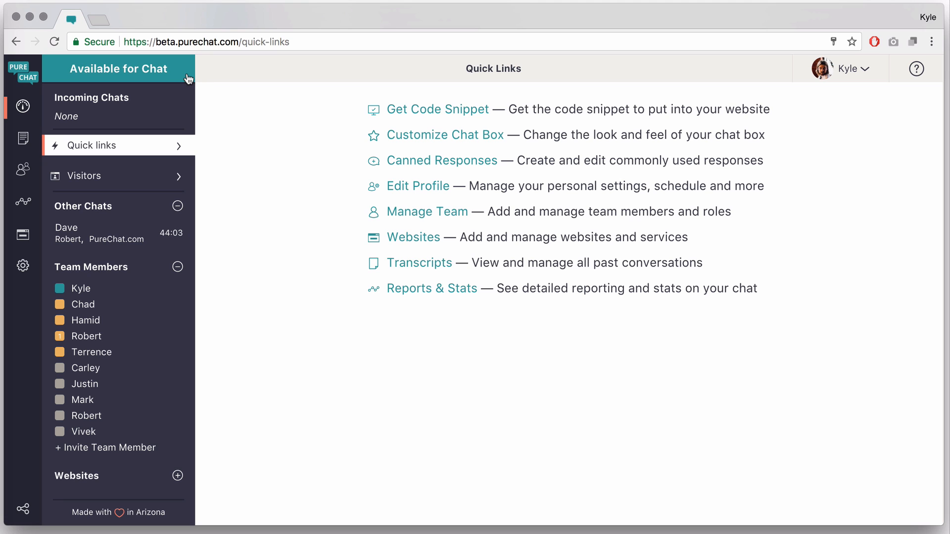
click(118, 68)
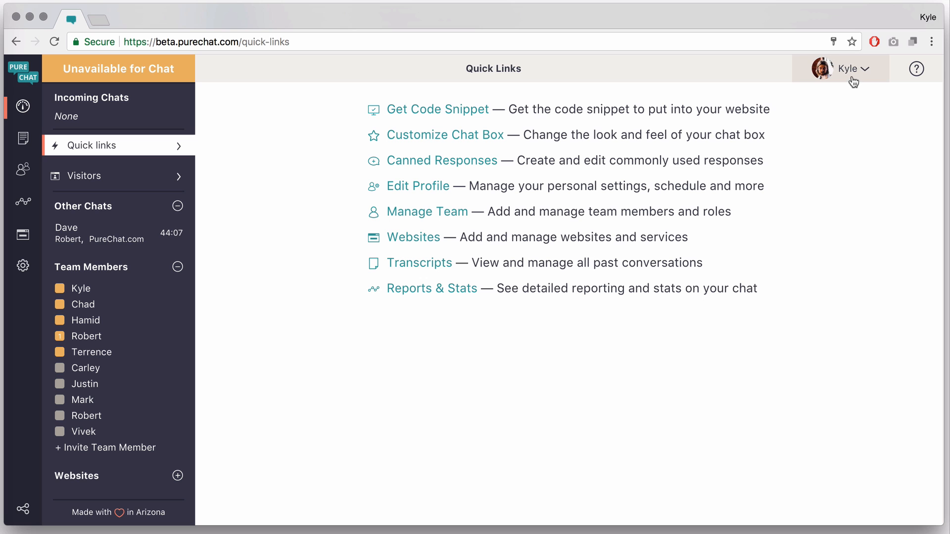
click(847, 68)
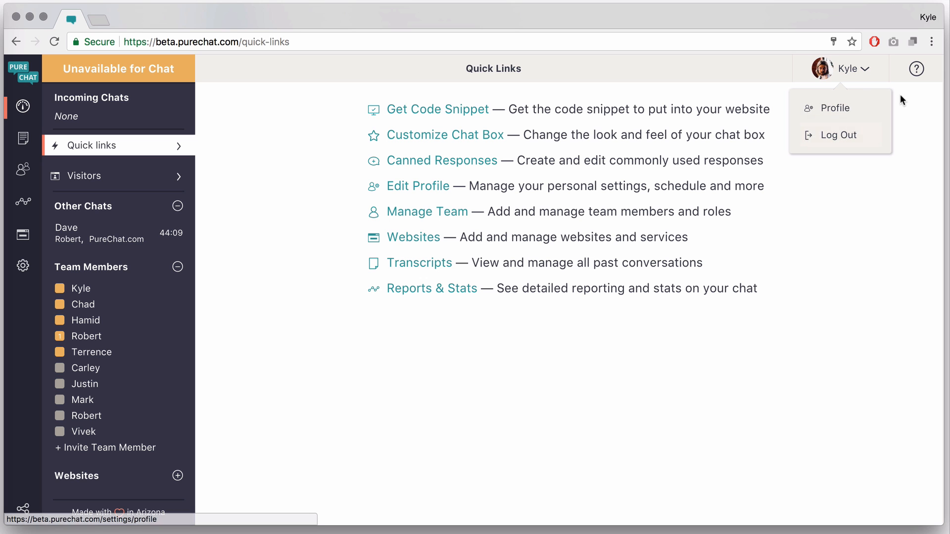
click(801, 282)
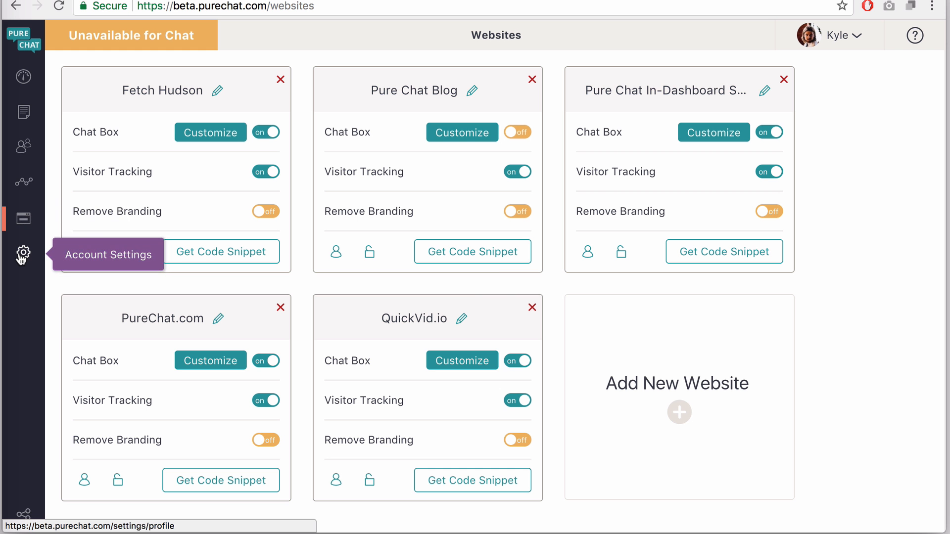
View the Account Settings profile page and return to the Quick Links dashboard.
click(22, 252)
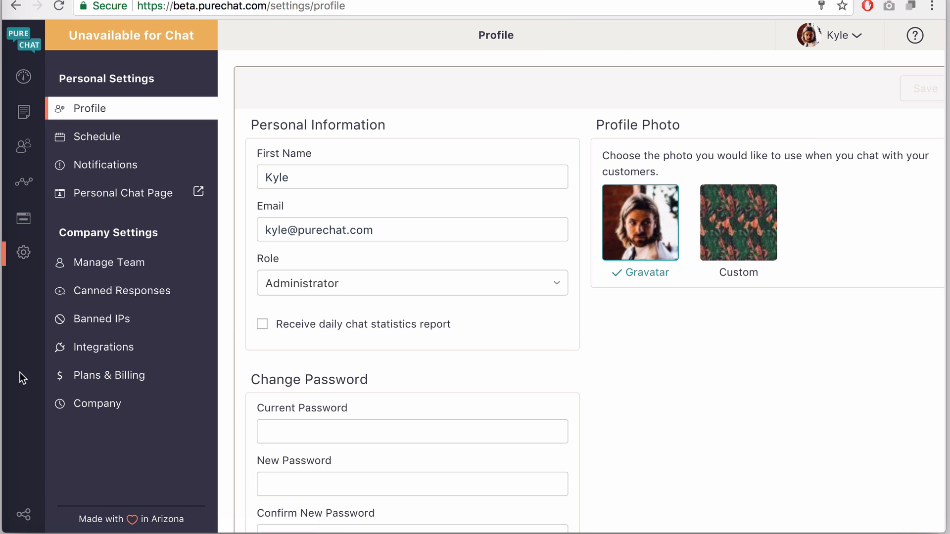
click(23, 76)
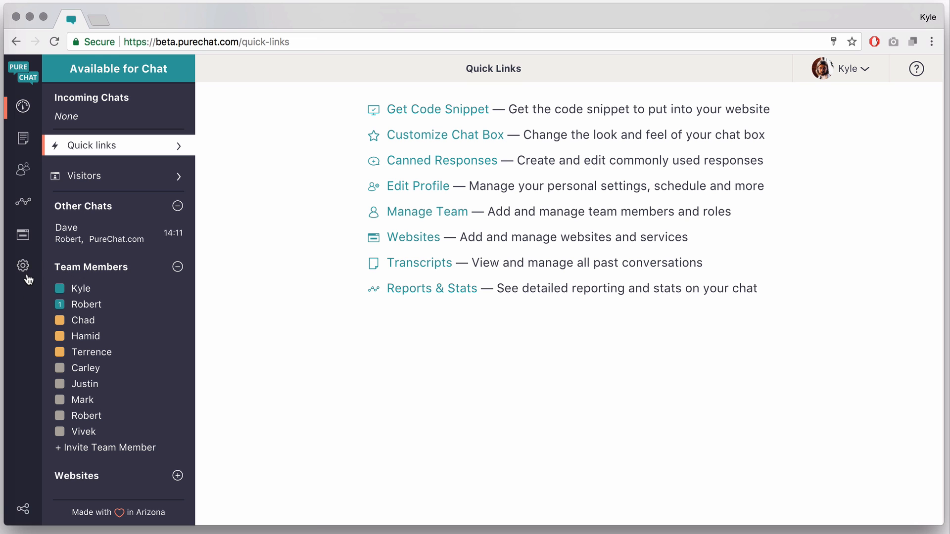
Visit account settings, then show the incoming chat from Sales Customer on PureChat.com.
click(22, 265)
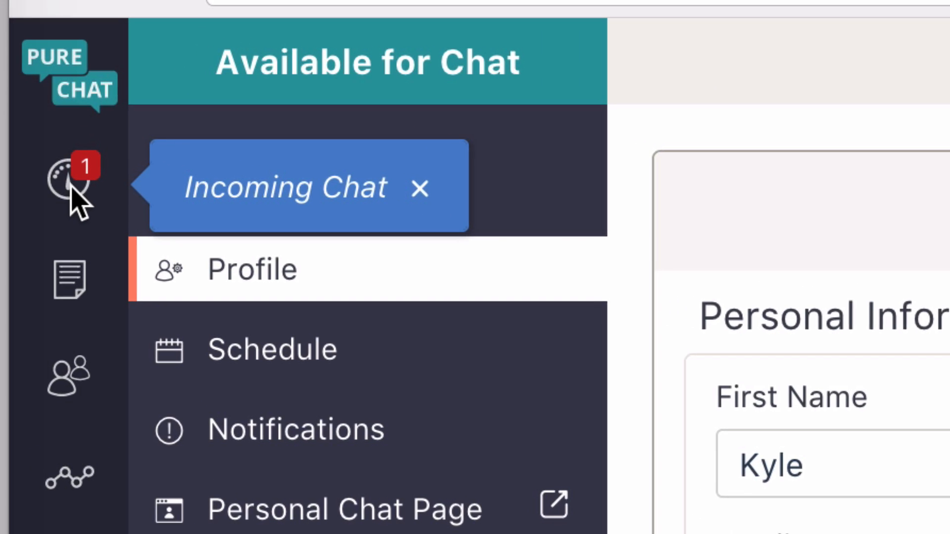
click(69, 188)
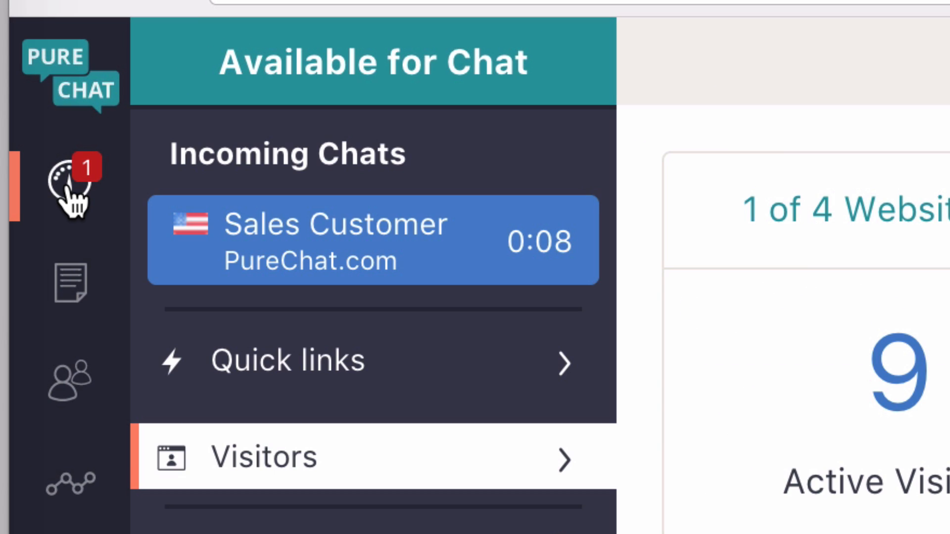